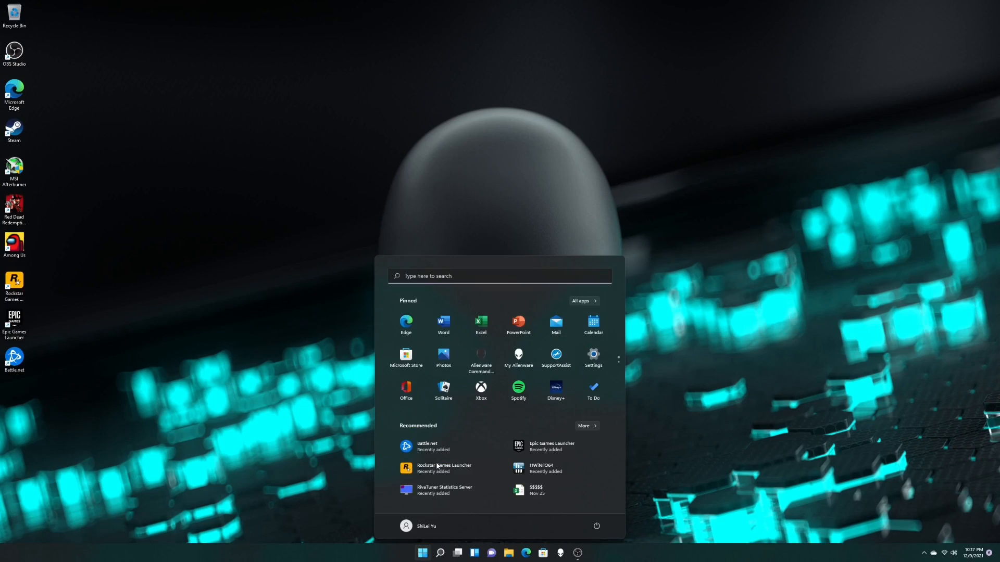
# - Search the Start menu for "disk m" to find Create and format hard disk partitions
pyautogui.write('disk m')
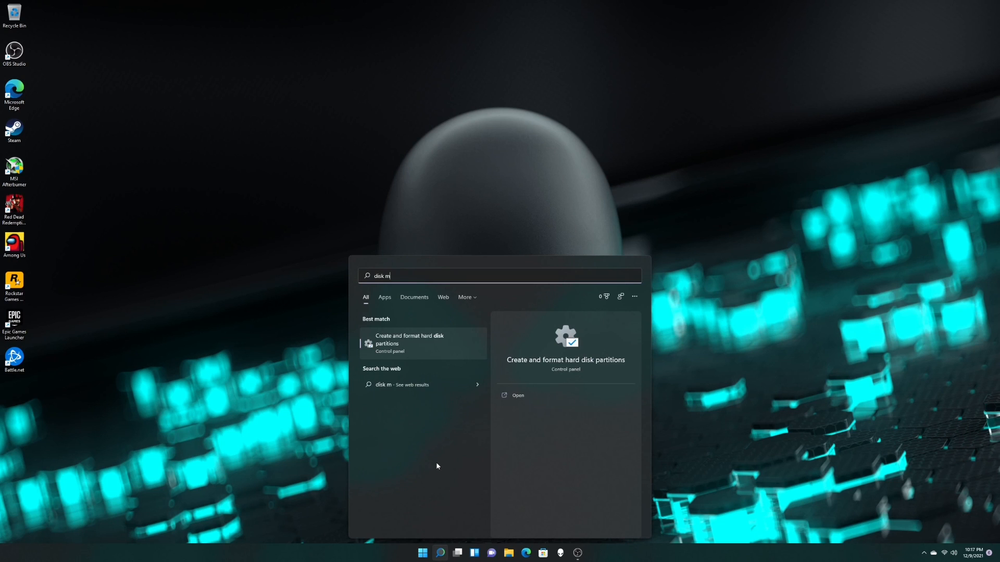
# - Launch Disk Management, initialize Disk 1 as GPT, and select its 931.50 GB unallocated space
pyautogui.click(409, 343)
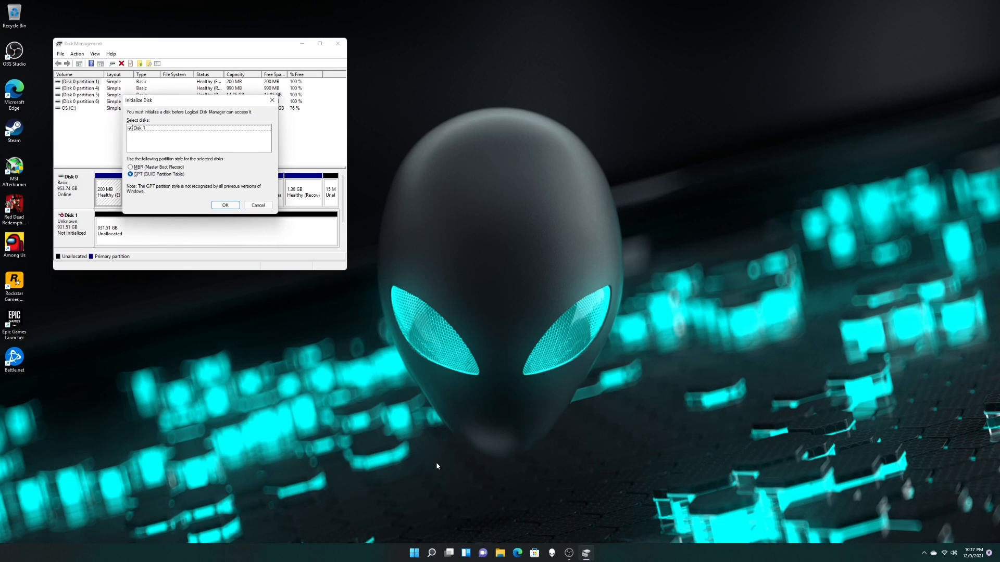
pyautogui.moveTo(174, 167)
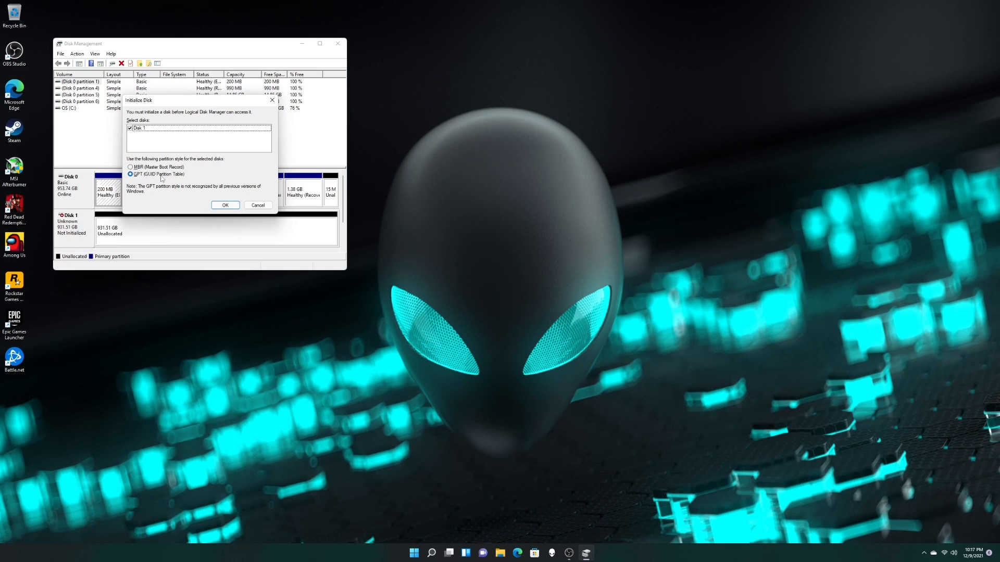
pyautogui.click(224, 205)
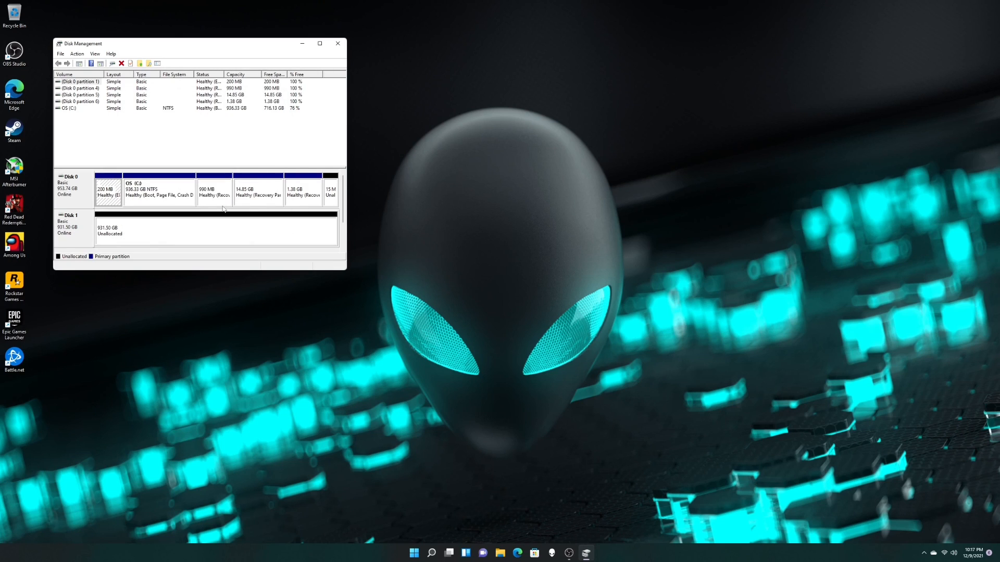
pyautogui.click(216, 229)
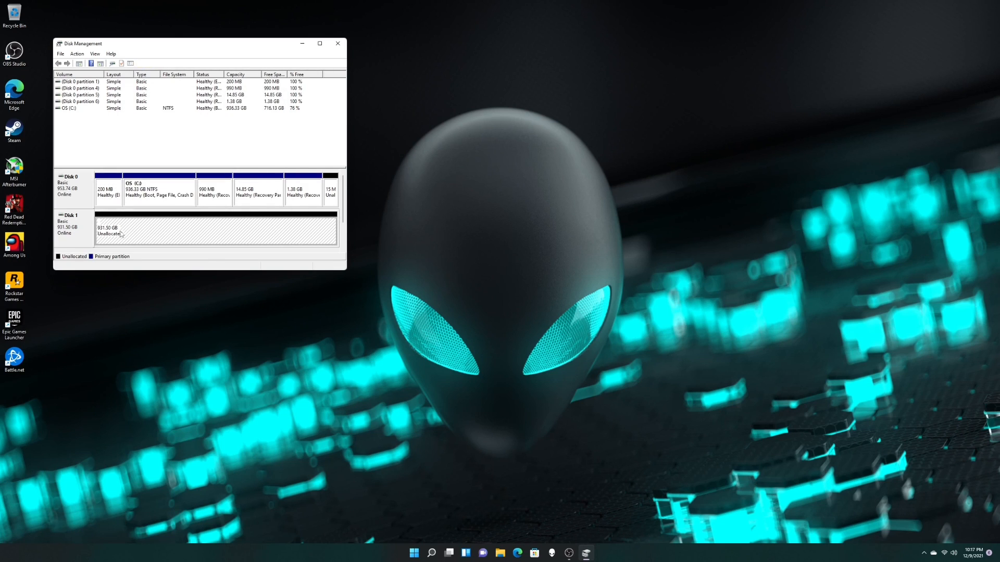
# - Start a New Simple Volume on Disk 1's free space with drive letter G
pyautogui.rightClick(119, 234)
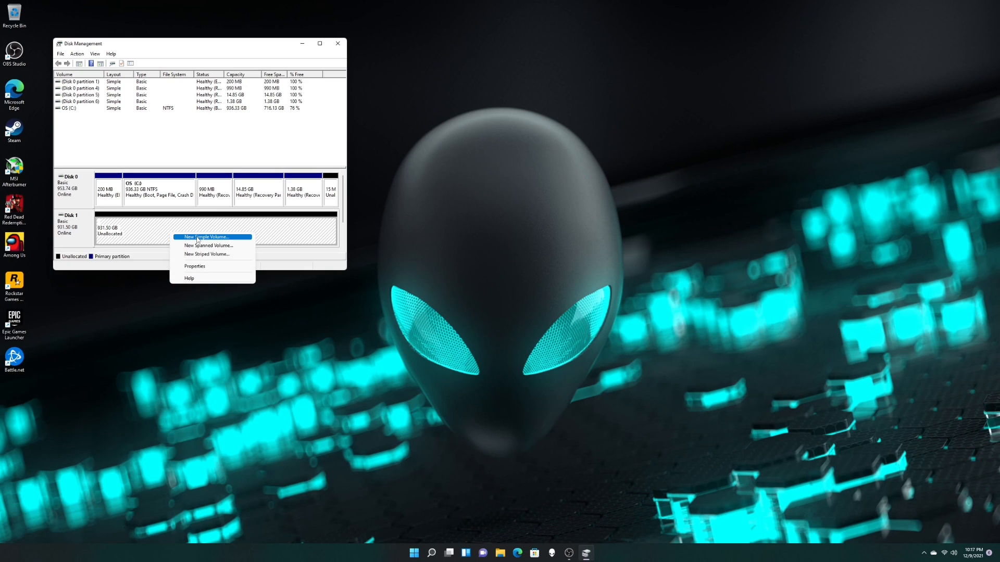
pyautogui.click(202, 236)
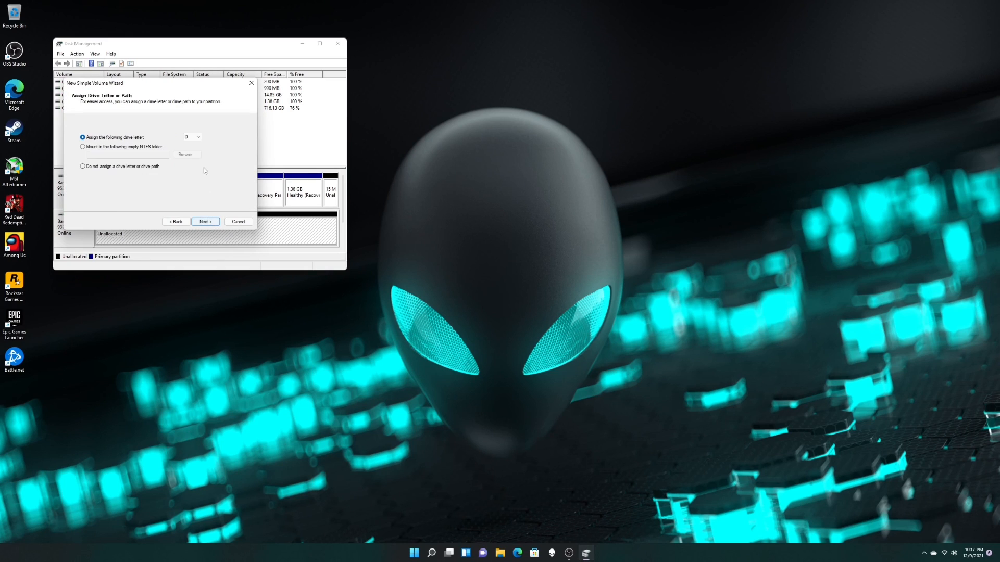
pyautogui.click(198, 136)
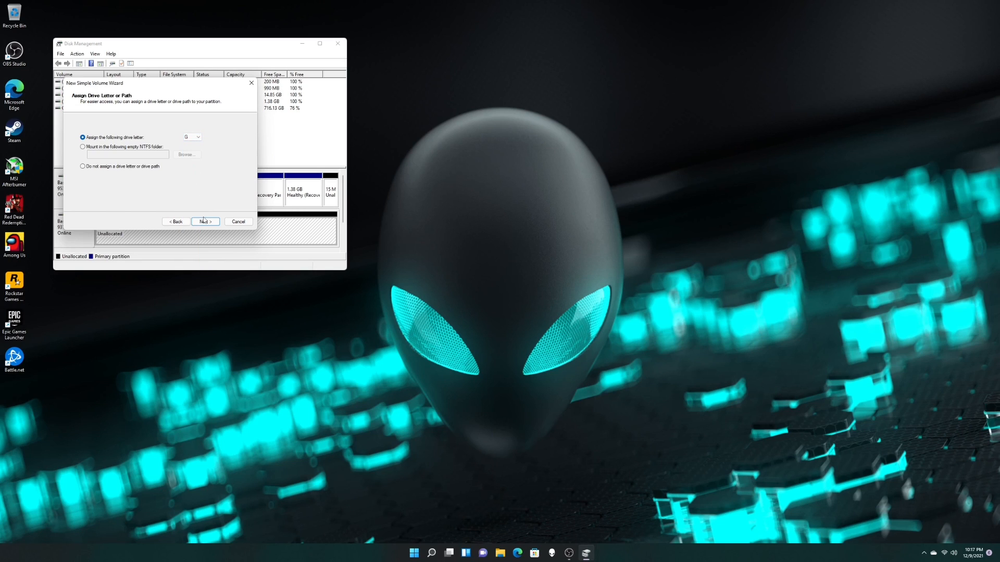
pyautogui.click(205, 222)
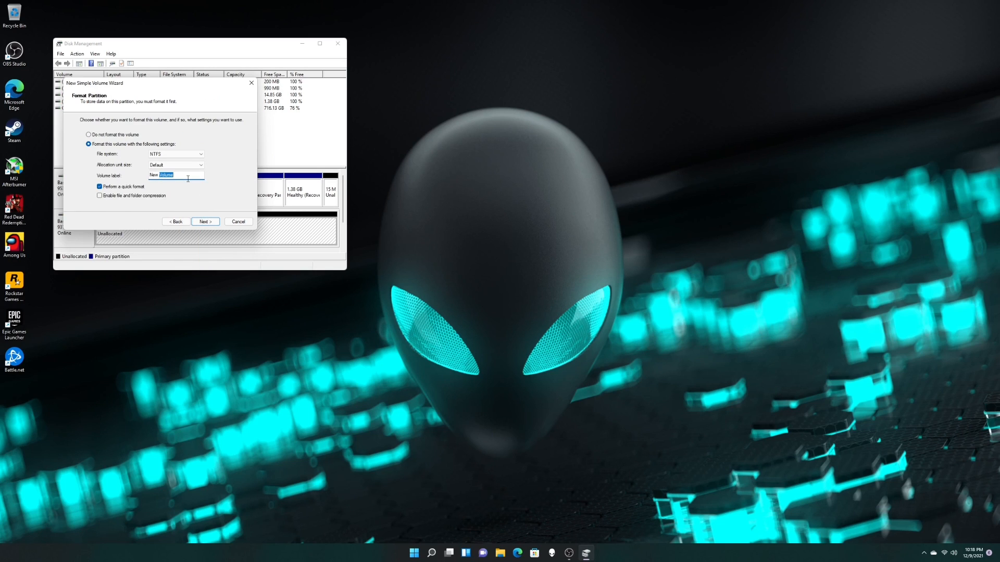
# - Format the volume as NTFS labelled 'gaming never ends' and finish creating it
pyautogui.write('gaming never ends')
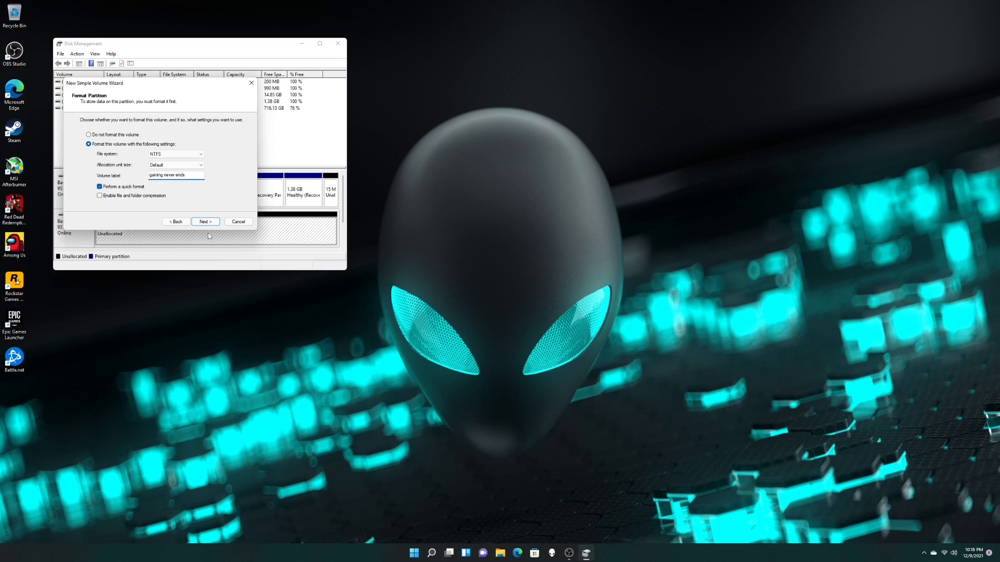
pyautogui.click(204, 222)
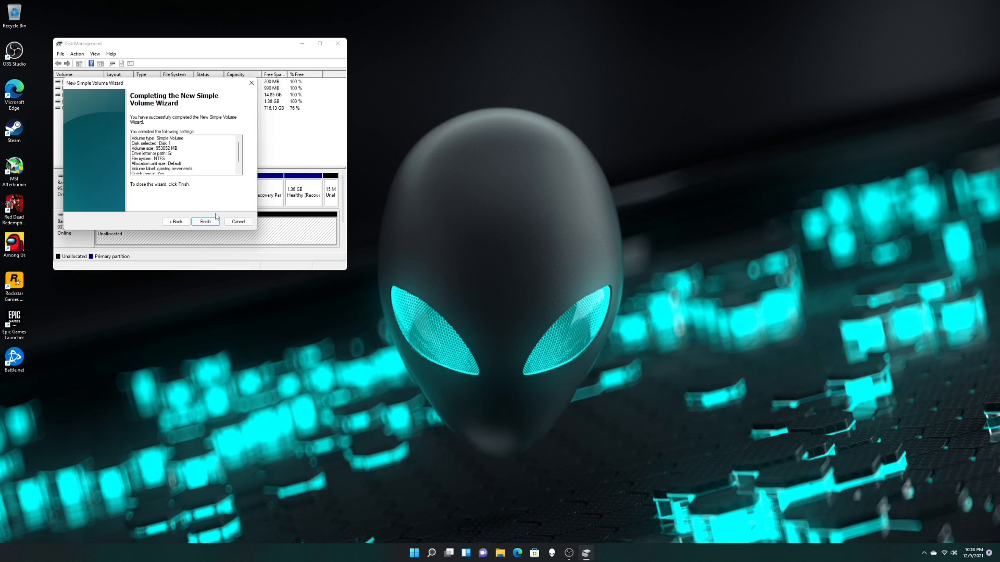
pyautogui.click(205, 221)
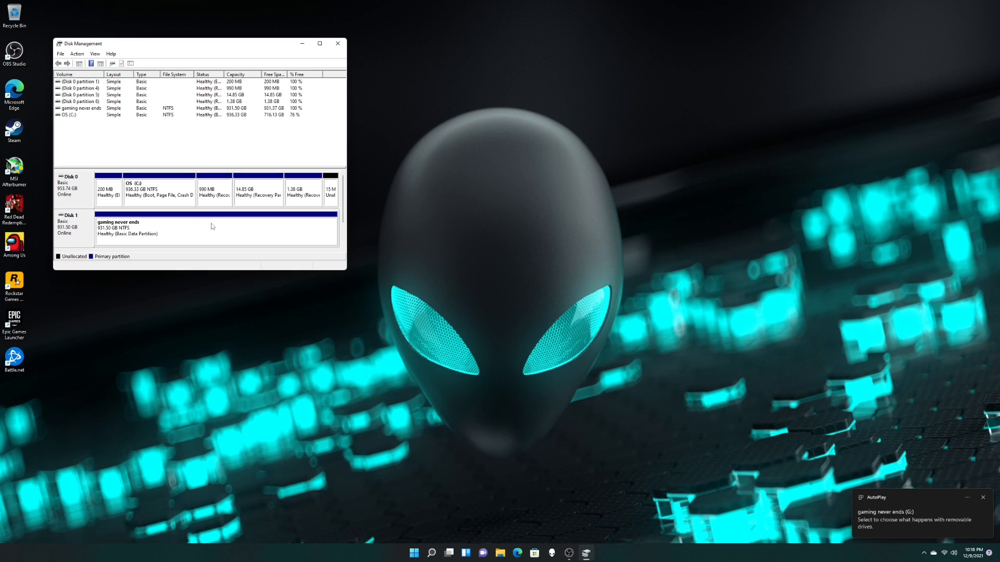
# - Open This PC in File Explorer to confirm 'gaming never ends (G:)' is listed
pyautogui.click(337, 43)
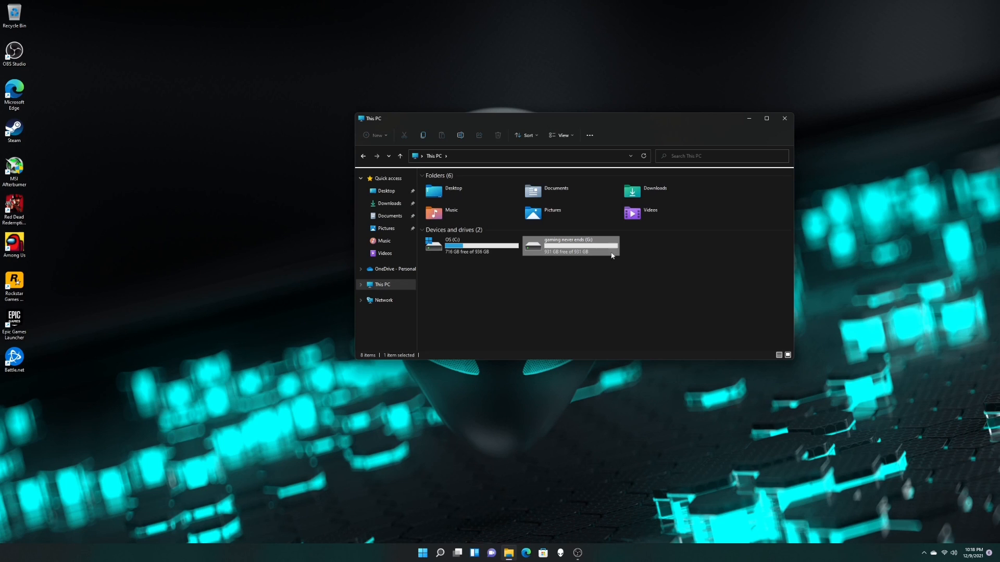
pyautogui.moveTo(597, 245)
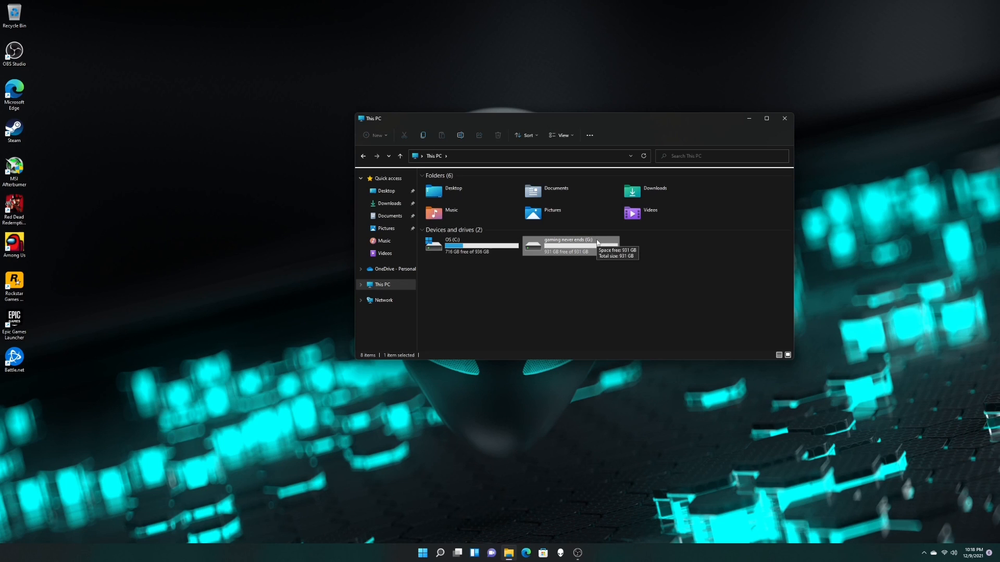